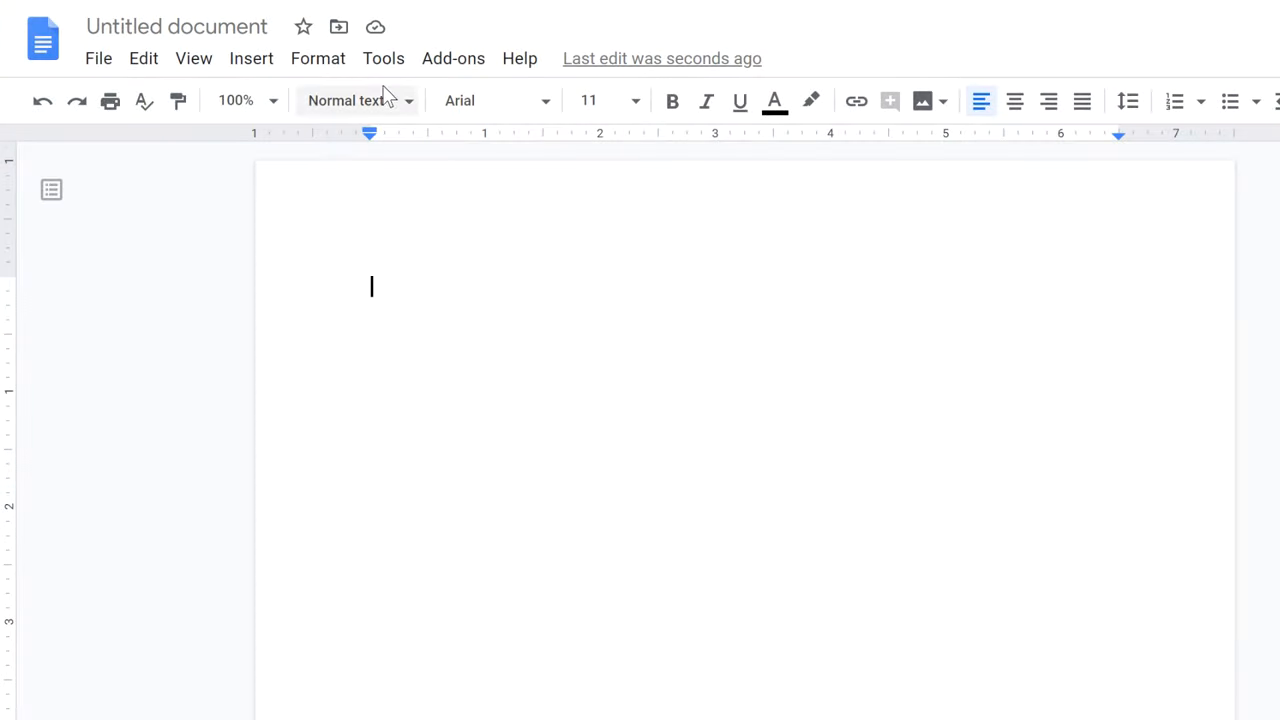
# Step: Turn on Voice typing from the Tools menu, with English (US) ready
pyautogui.click(383, 58)
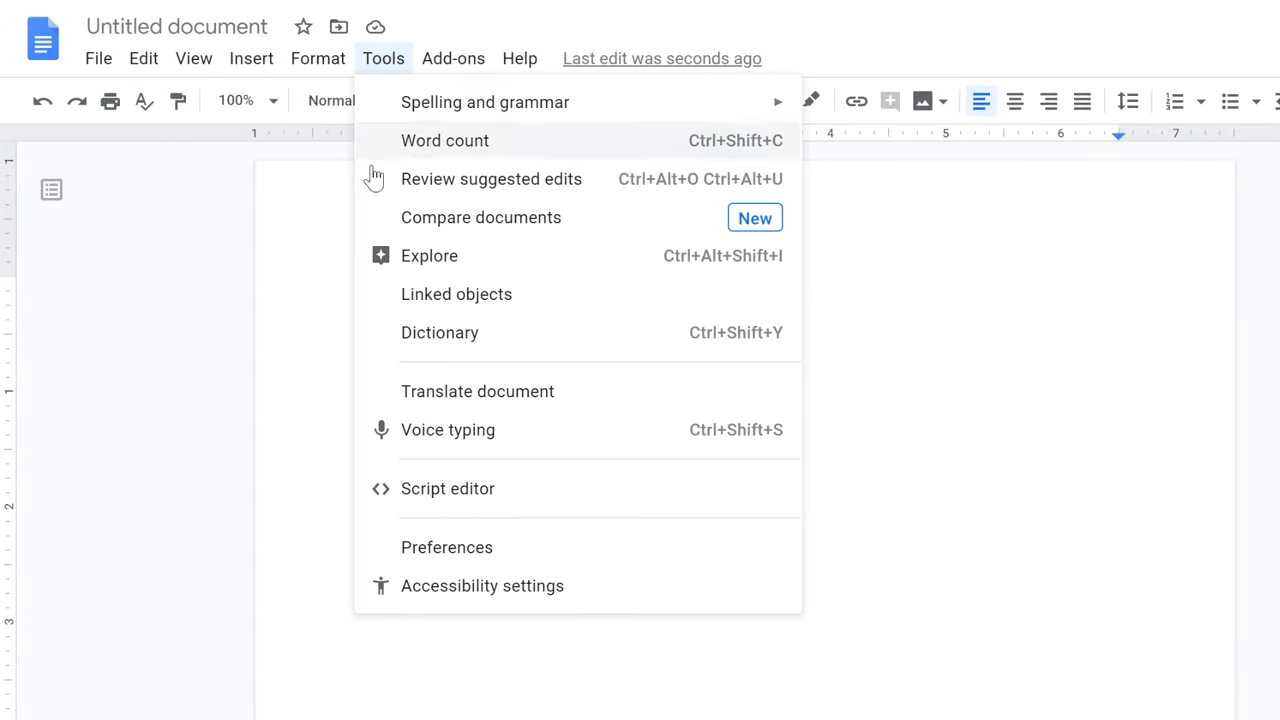
pyautogui.click(448, 429)
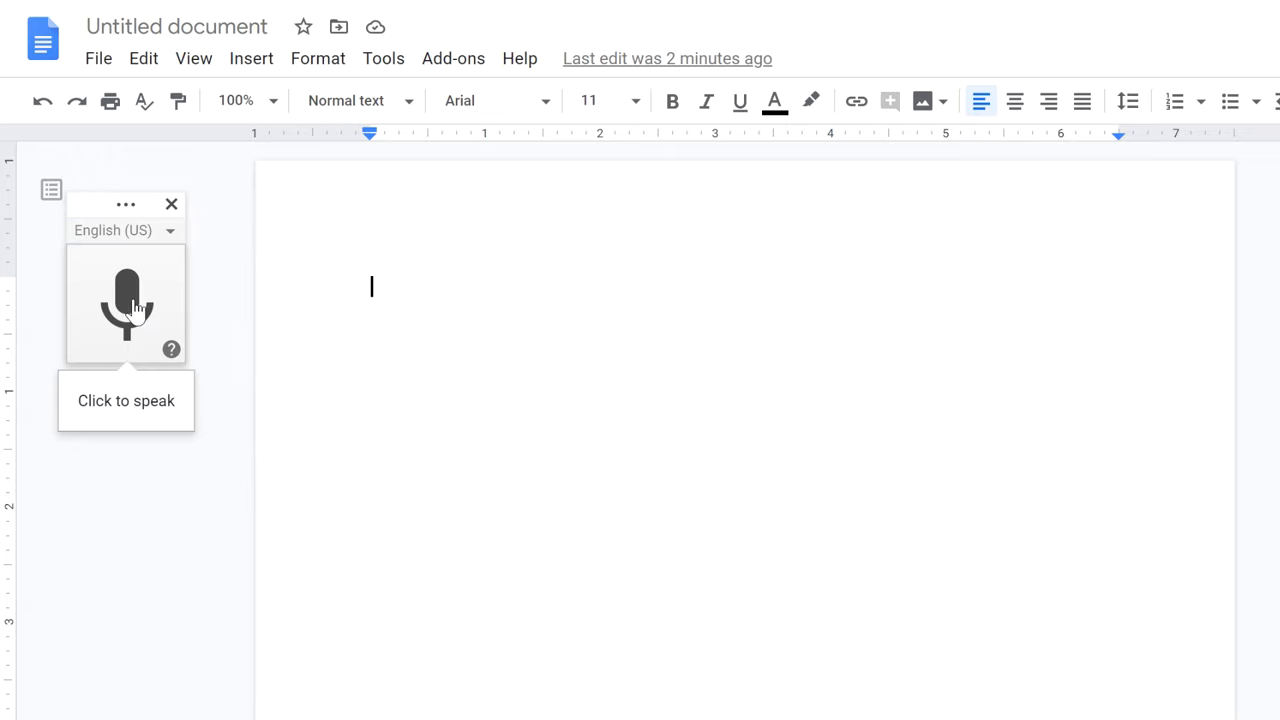
# Step: Dictate two sentences about voice typing with spoken punctuation, ending 'create those very quickly.'
pyautogui.click(126, 304)
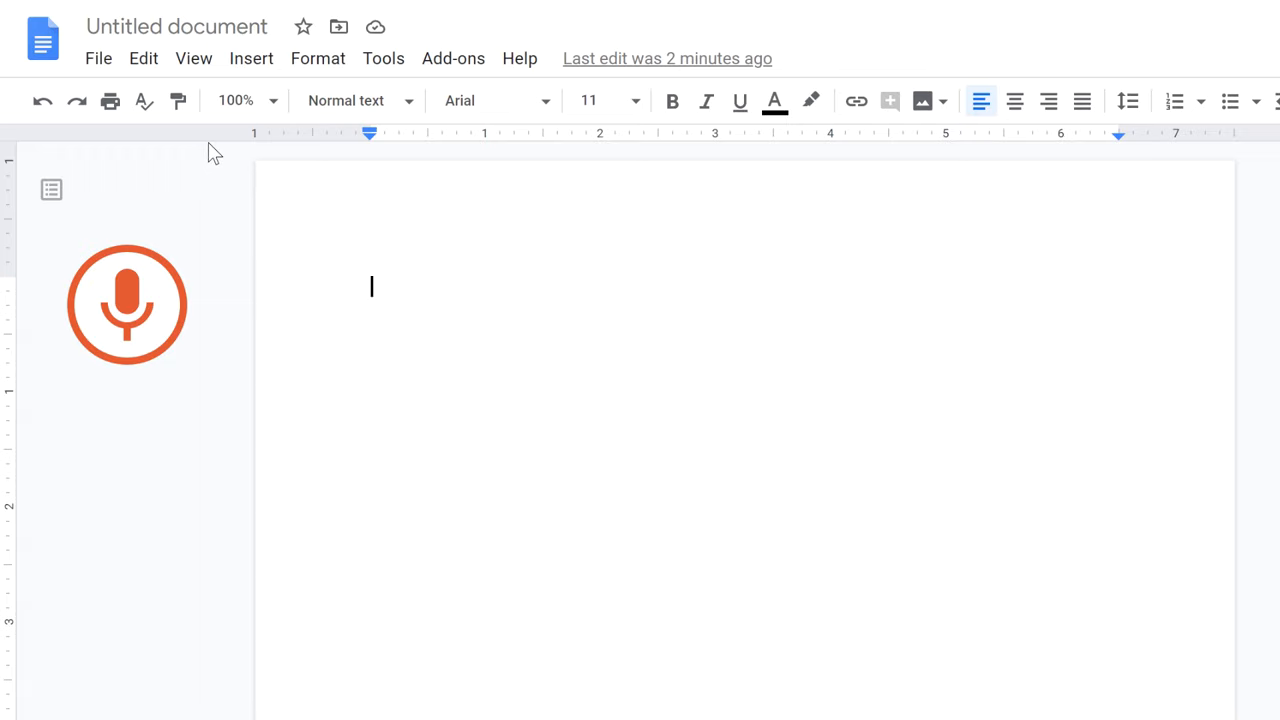
pyautogui.click(127, 304)
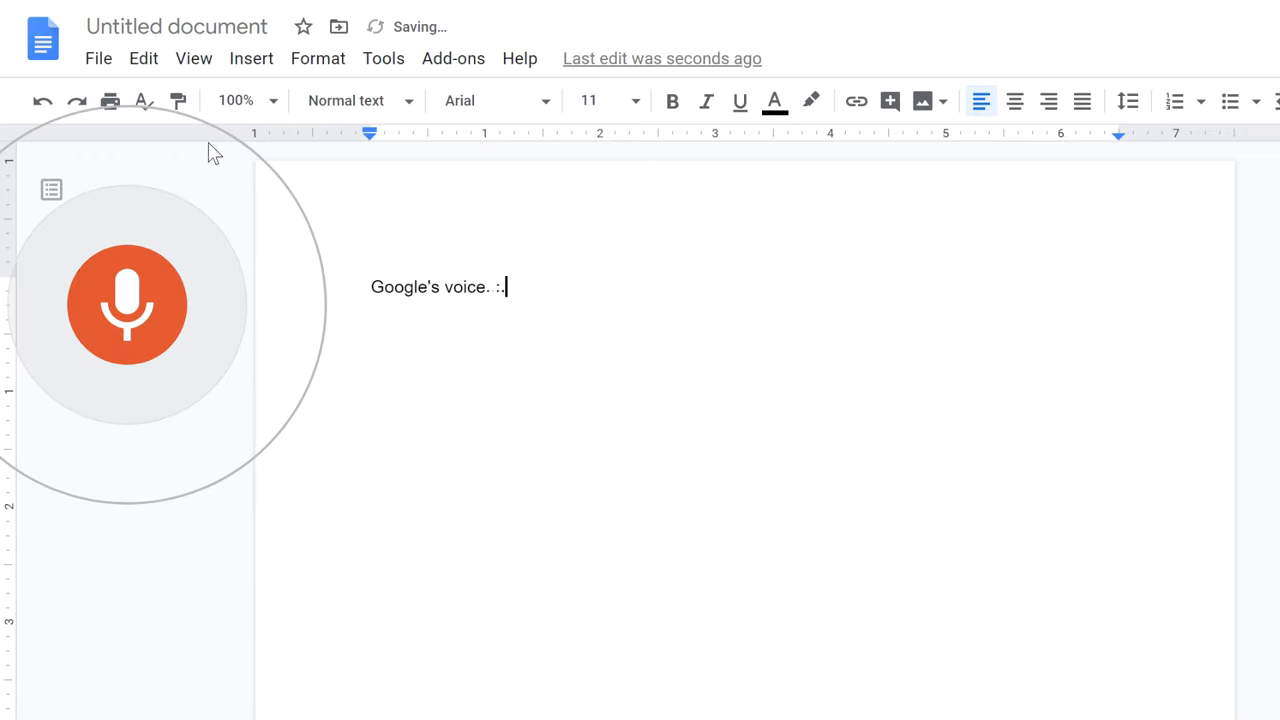
pyautogui.write('typing feature works pretty well.')
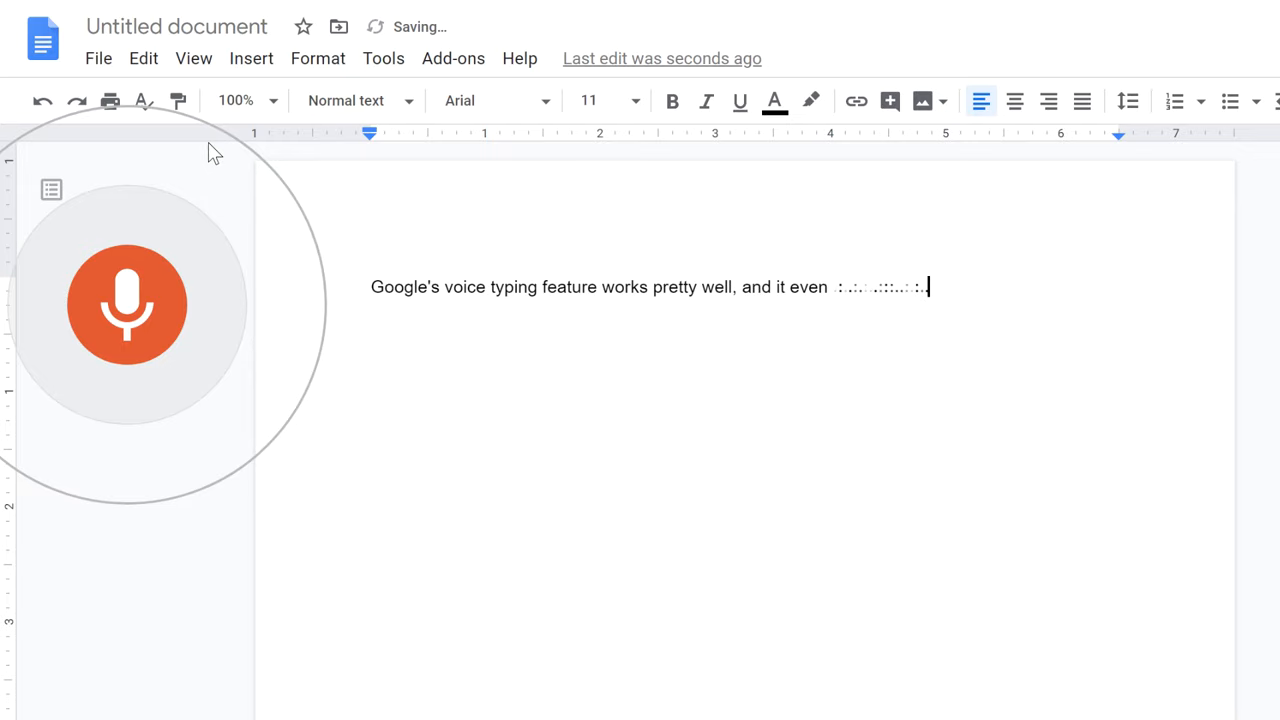
pyautogui.write('lets you add punctuation using voice')
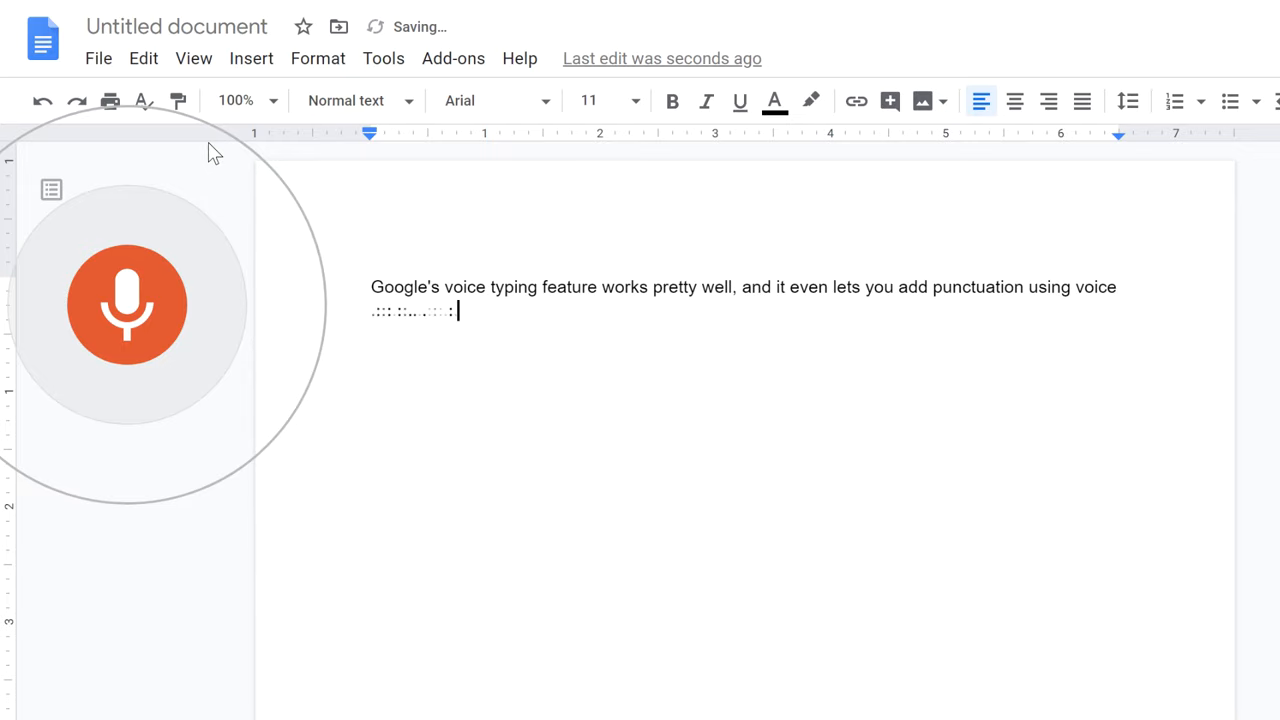
pyautogui.write('commands. Even though mistakes are likely t')
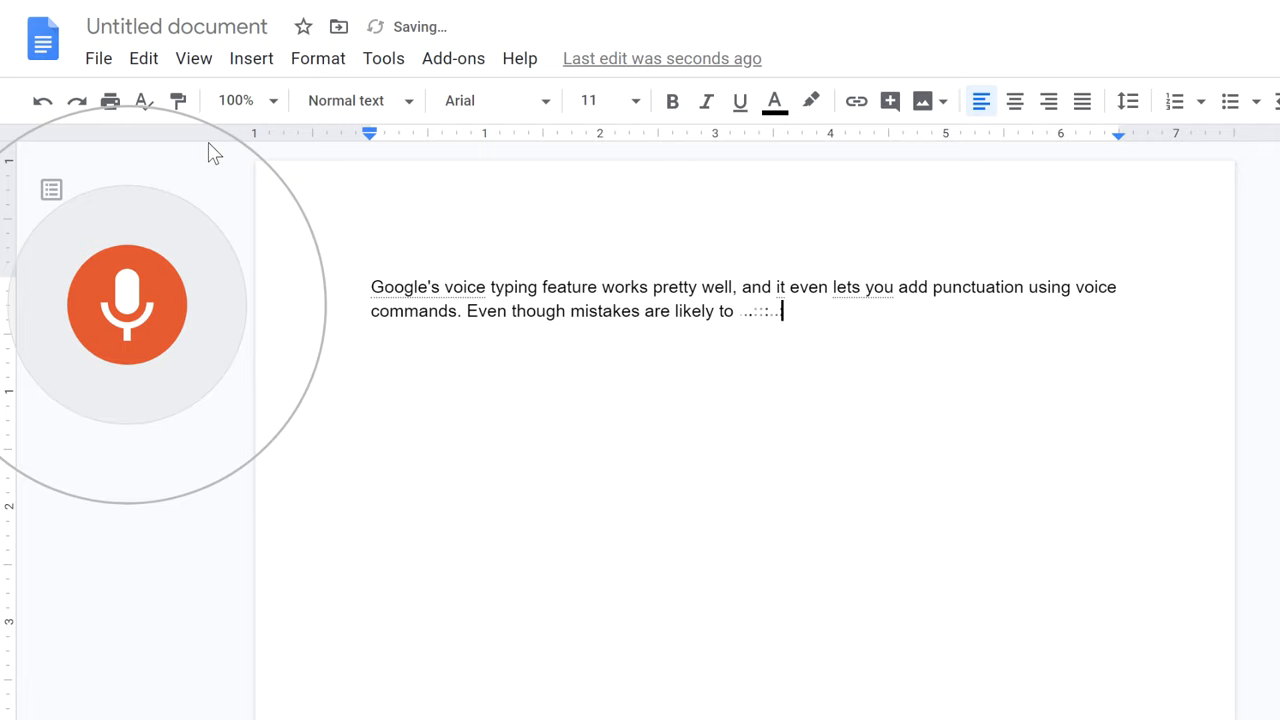
pyautogui.write('occur, it is still')
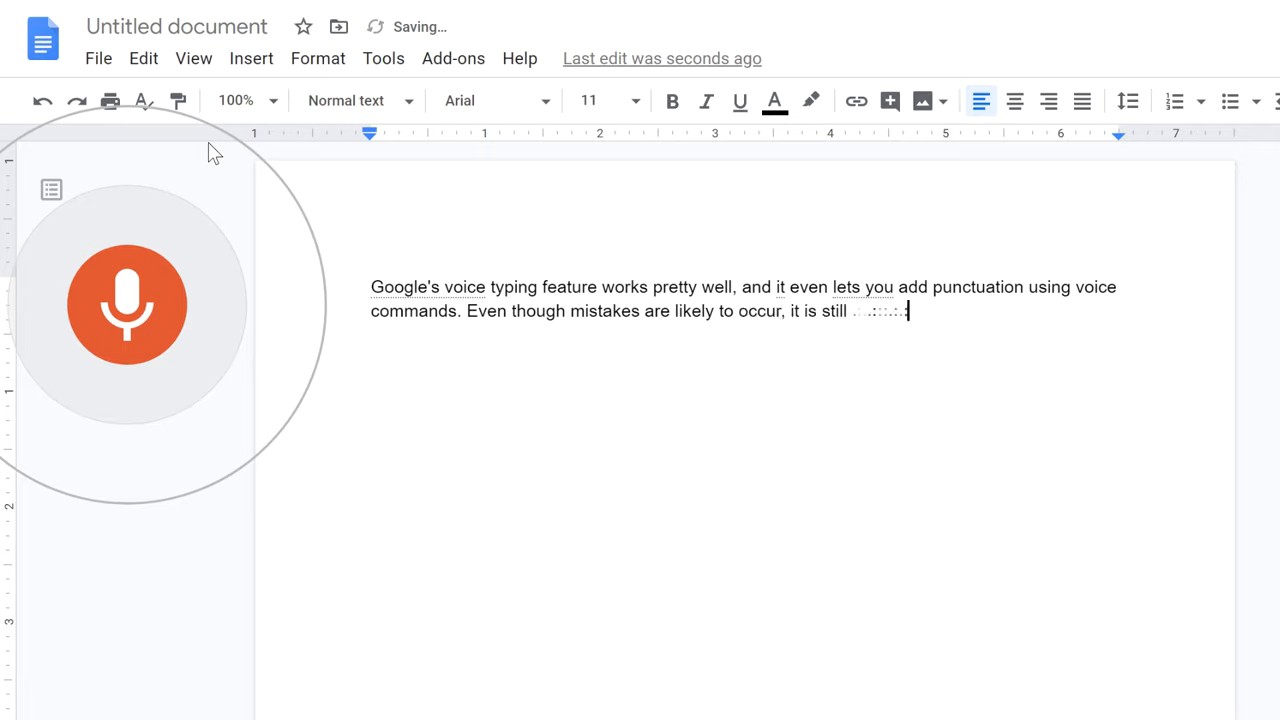
pyautogui.write('a great way to create those very')
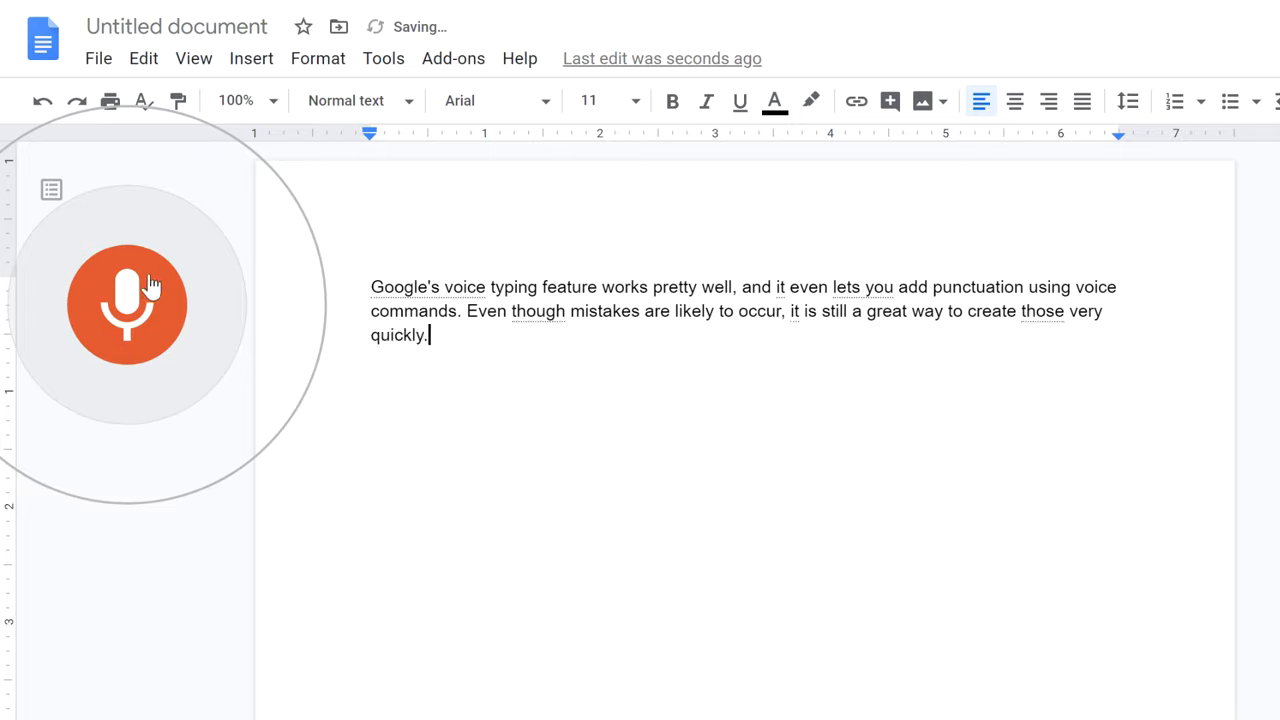
# Step: Stop voice typing with the microphone, leaving the dictated paragraph unchanged
pyautogui.click(126, 304)
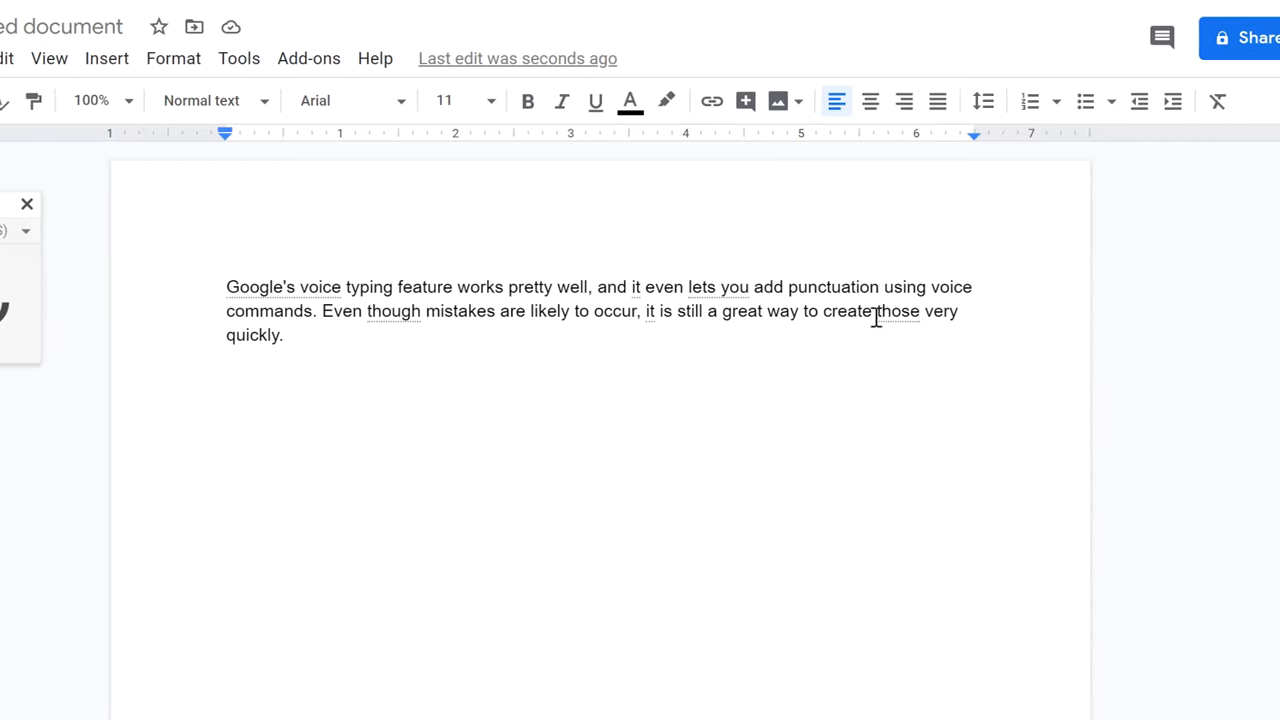
# Step: Replace the misheard word 'those' with the suggestion 'notes'
pyautogui.rightClick(877, 318)
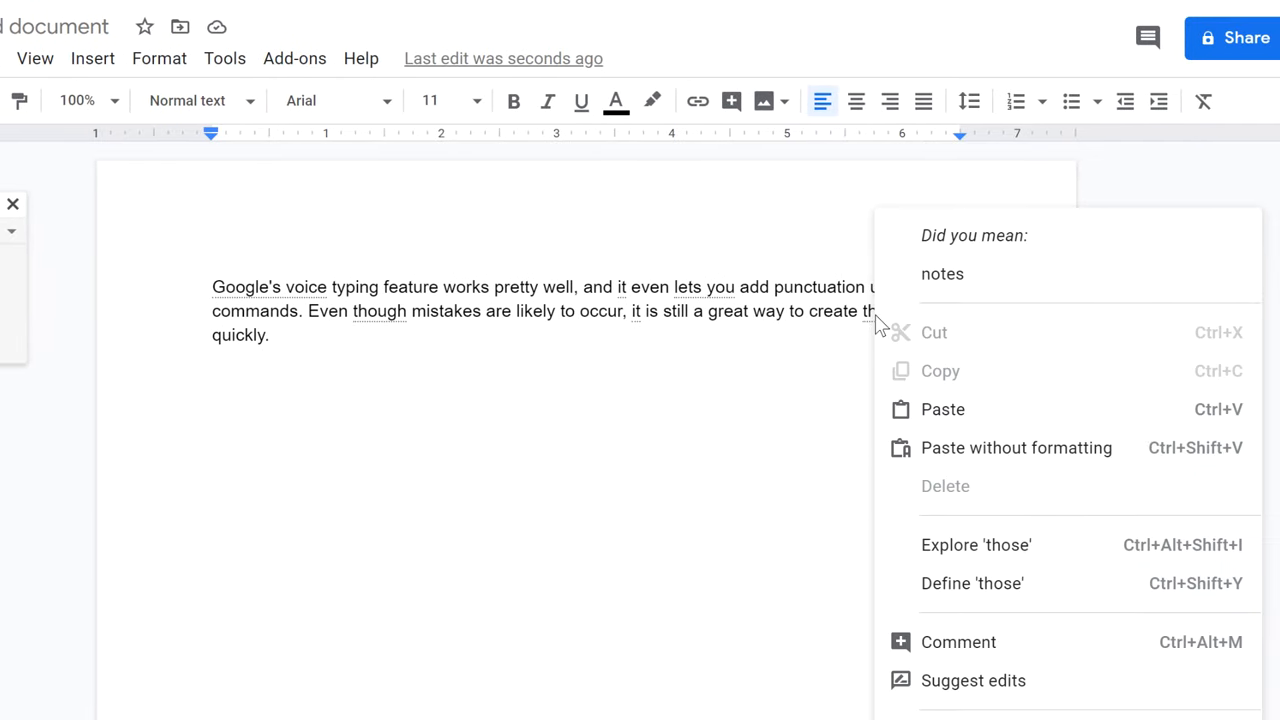
pyautogui.moveTo(941, 274)
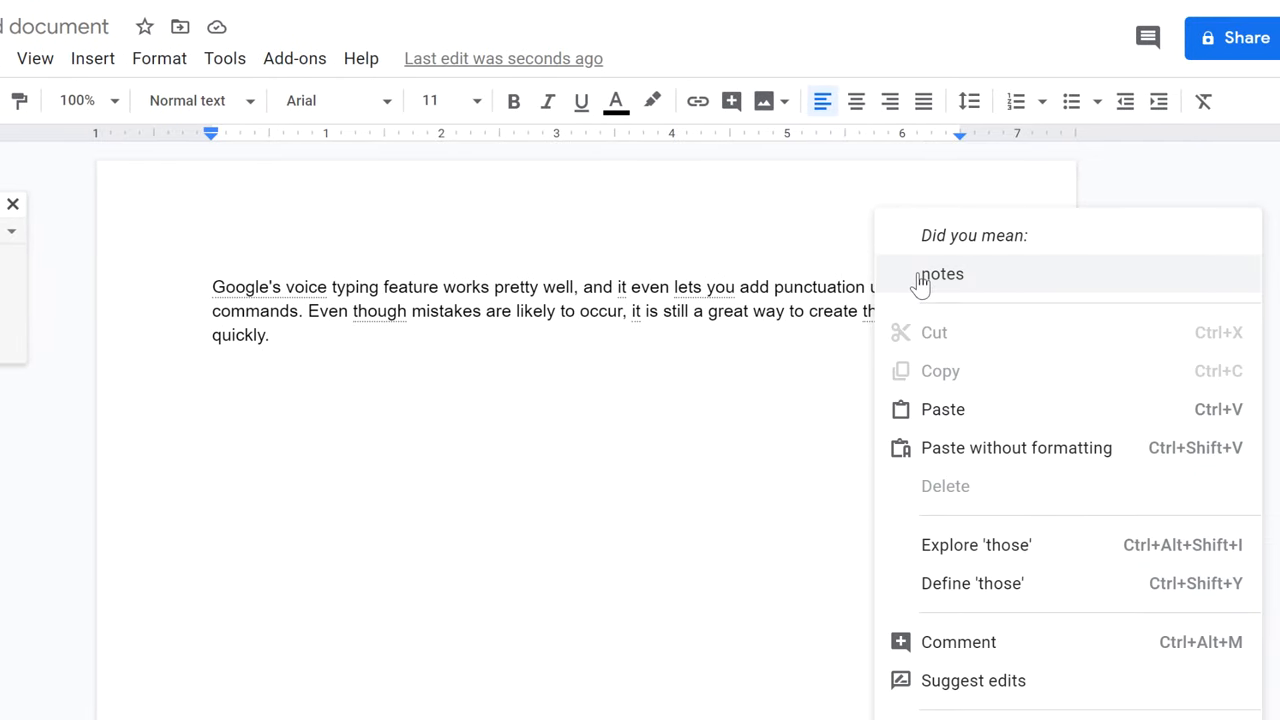
pyautogui.click(941, 274)
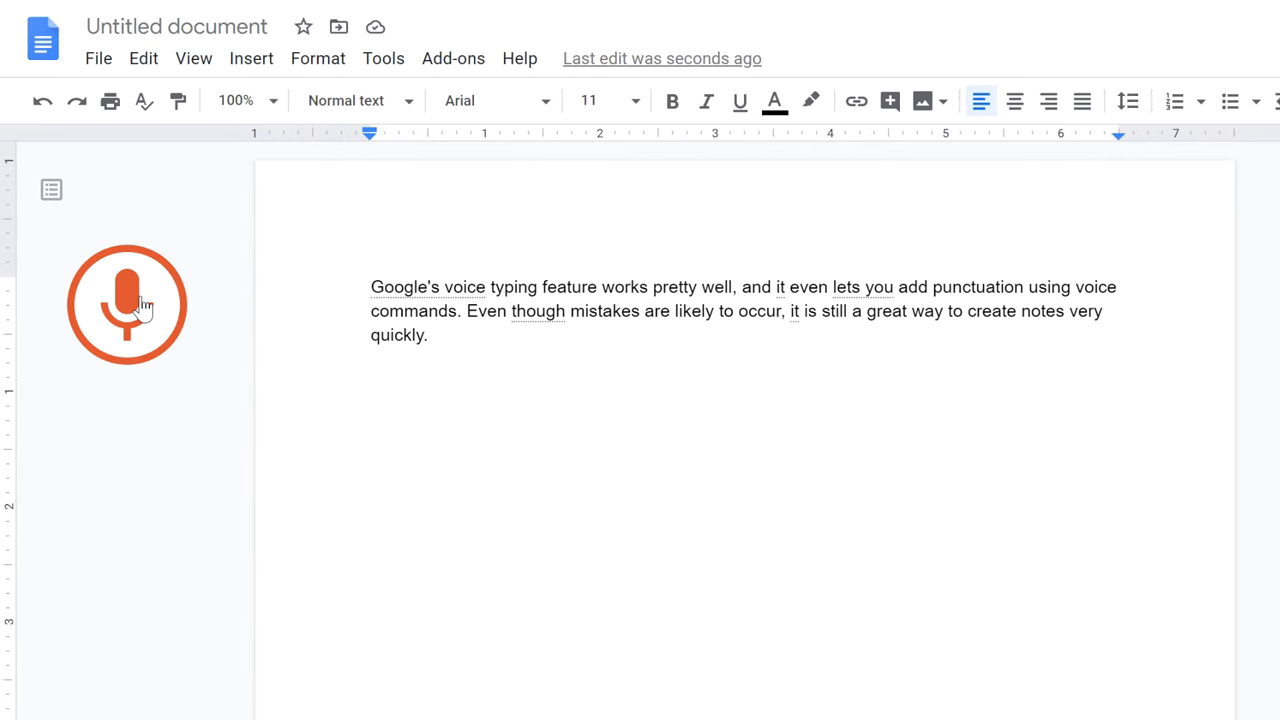
# Step: Replace 'are likely to occur' with 'might happen' by voice command, then stop listening
pyautogui.click(127, 304)
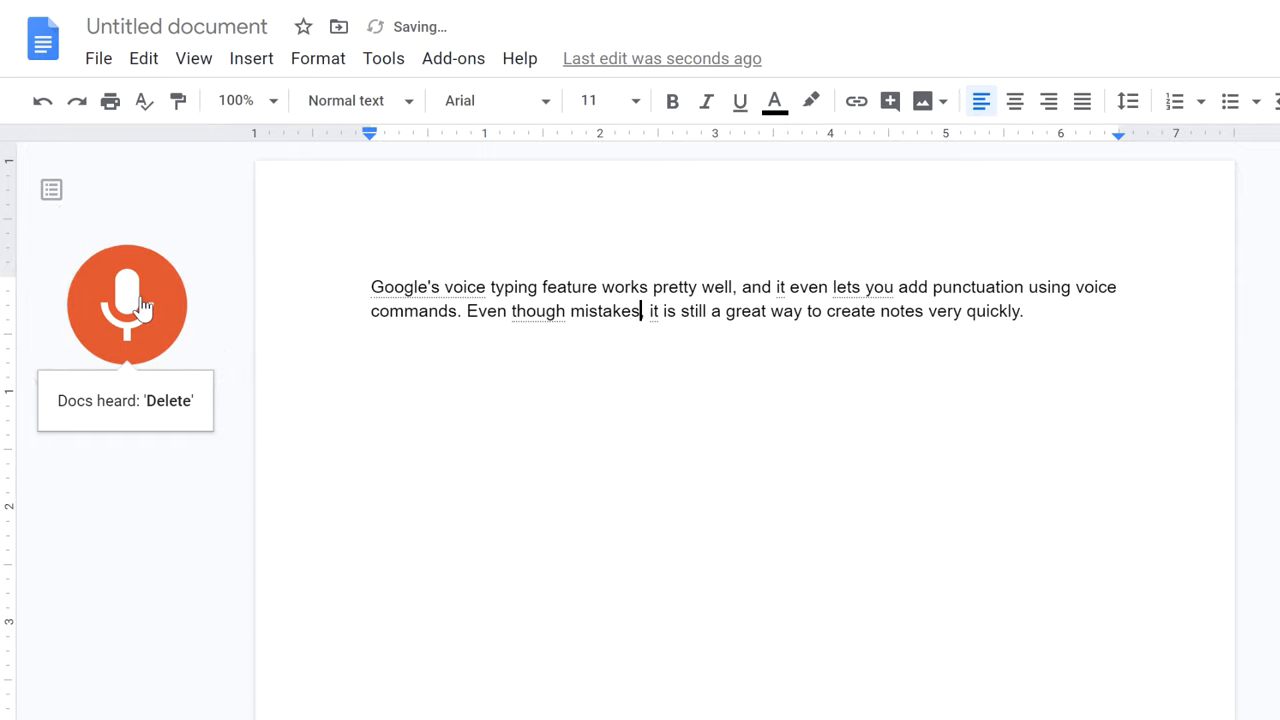
pyautogui.write('might')
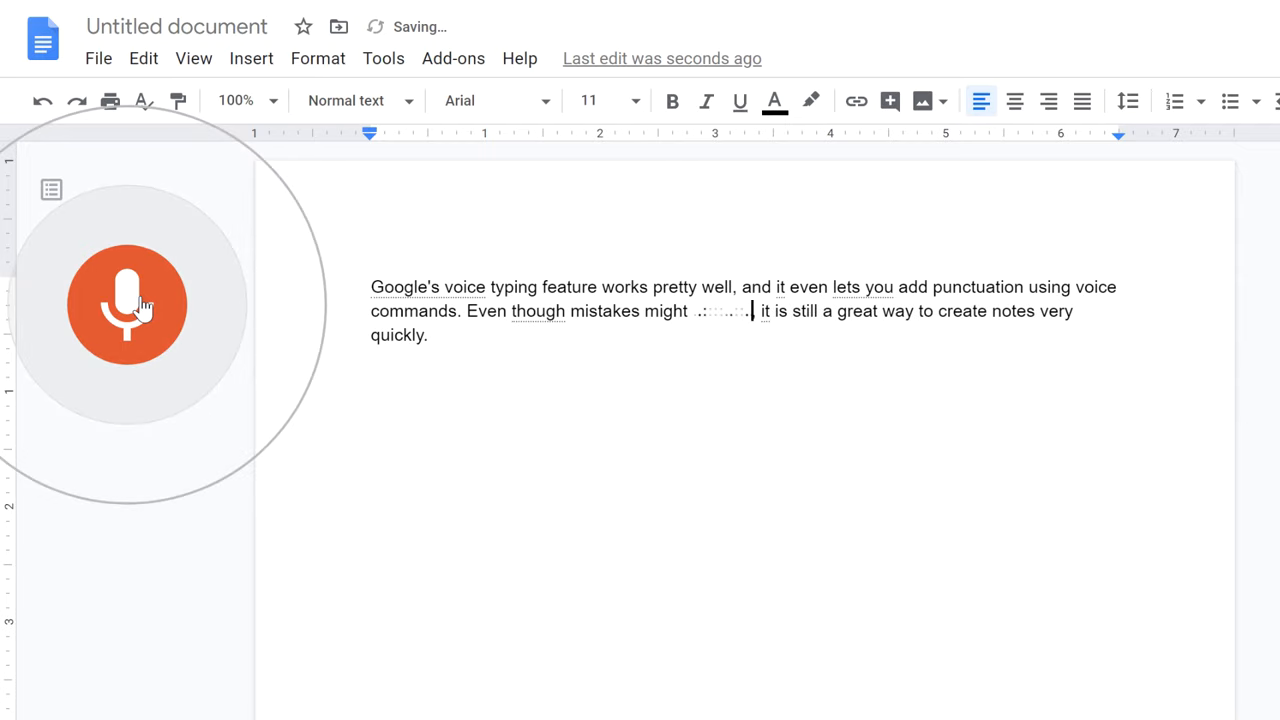
pyautogui.write('happen stop')
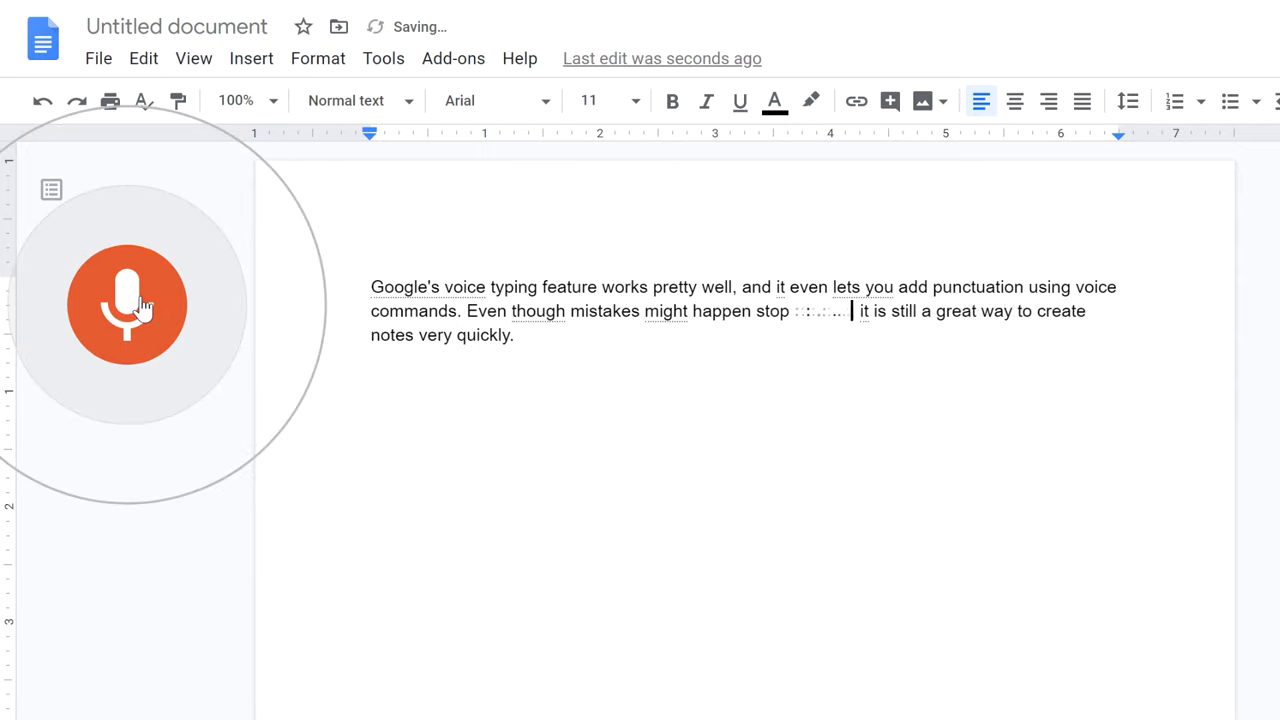
pyautogui.click(127, 304)
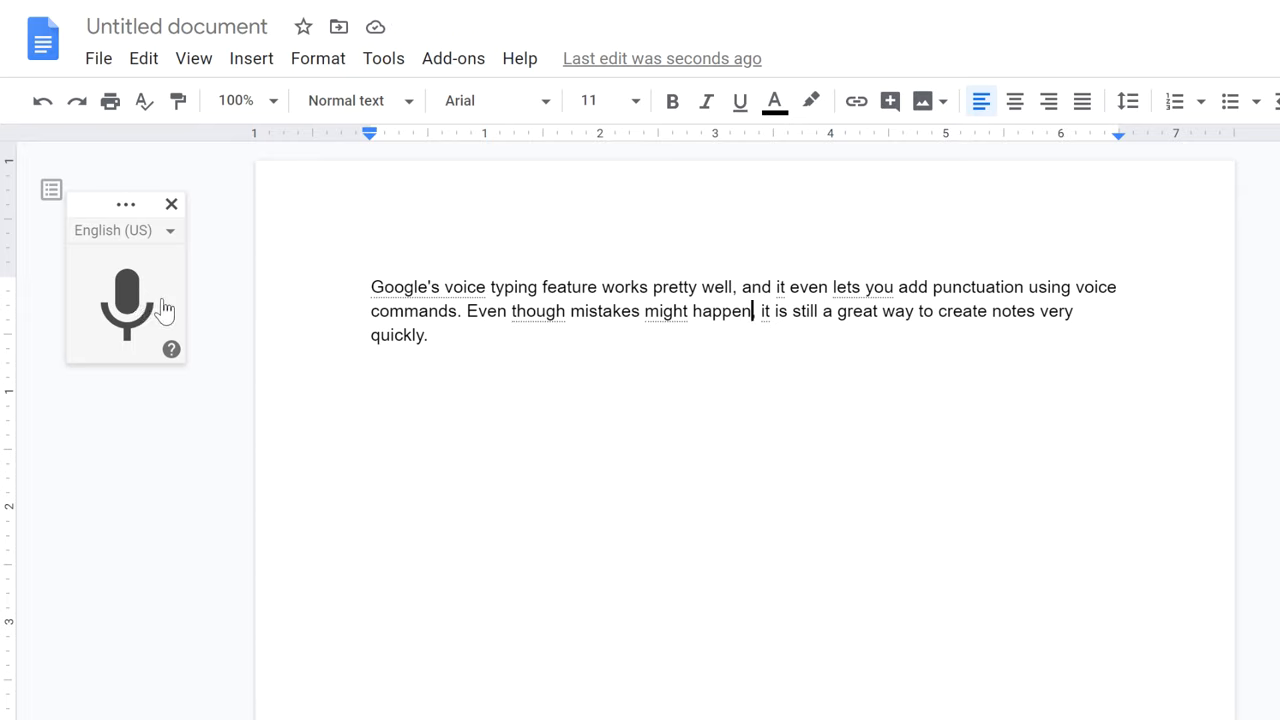
pyautogui.moveTo(171, 349)
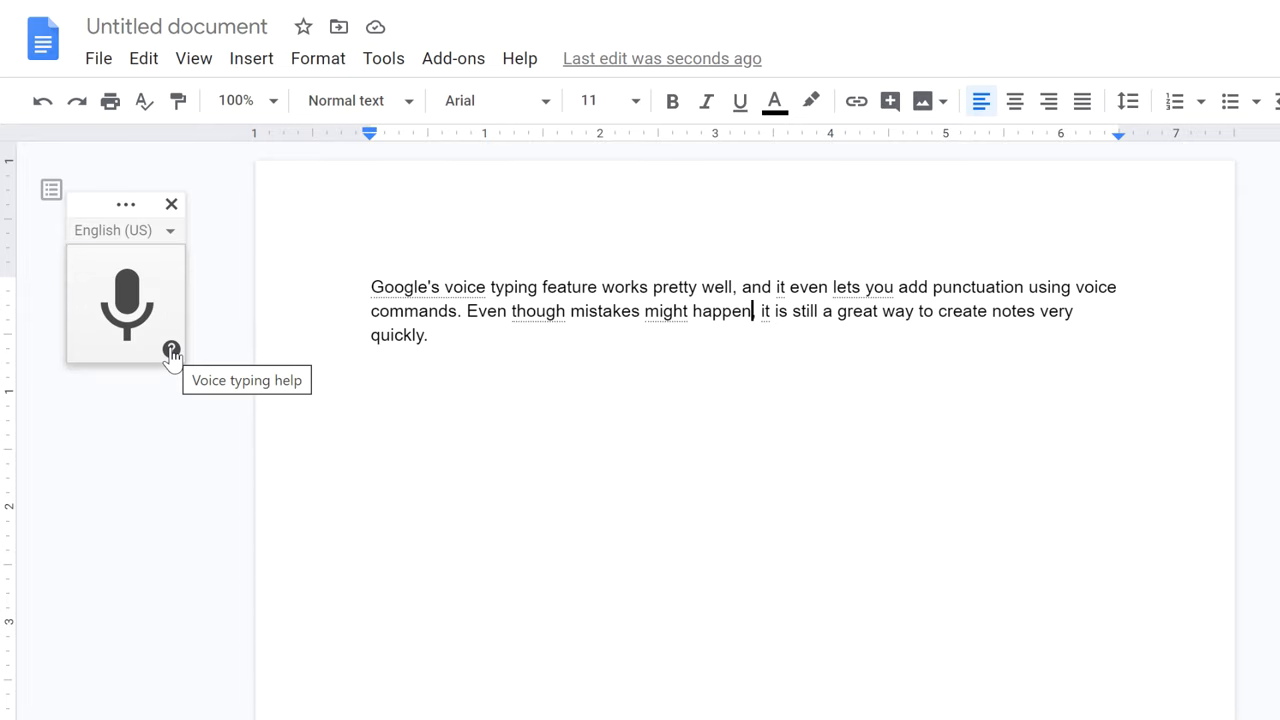
pyautogui.click(171, 349)
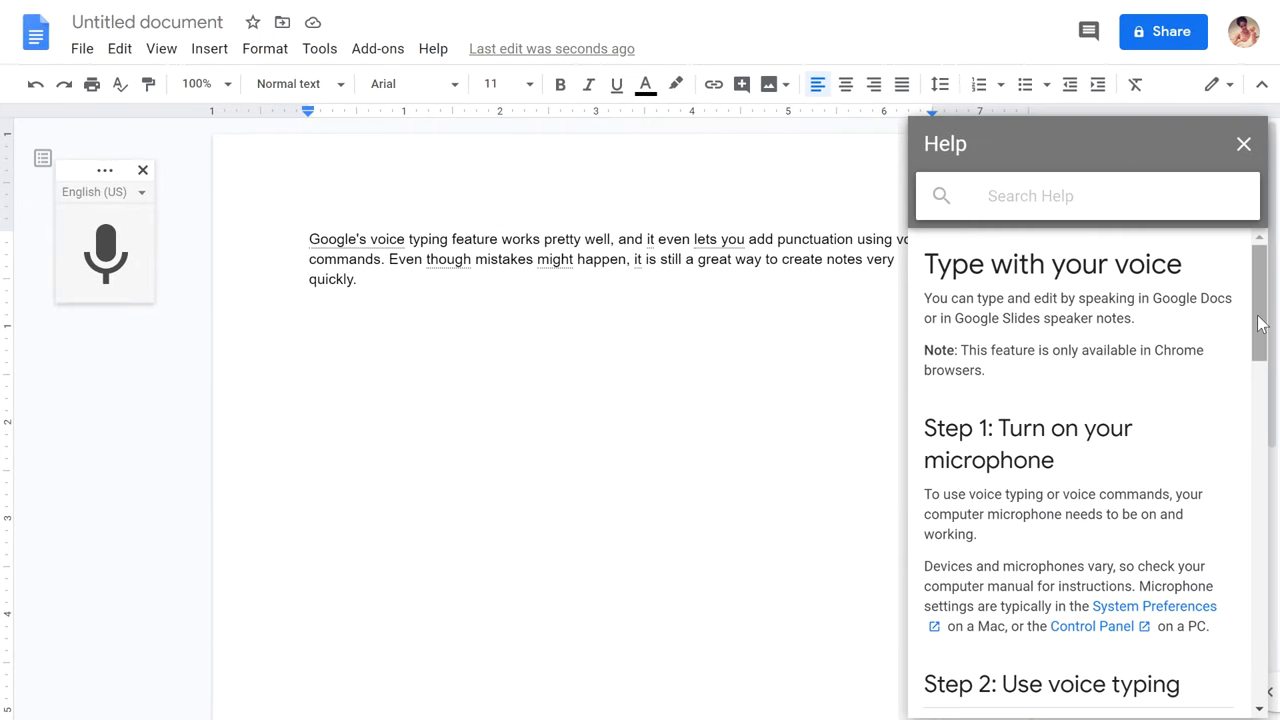
pyautogui.scroll(-3)
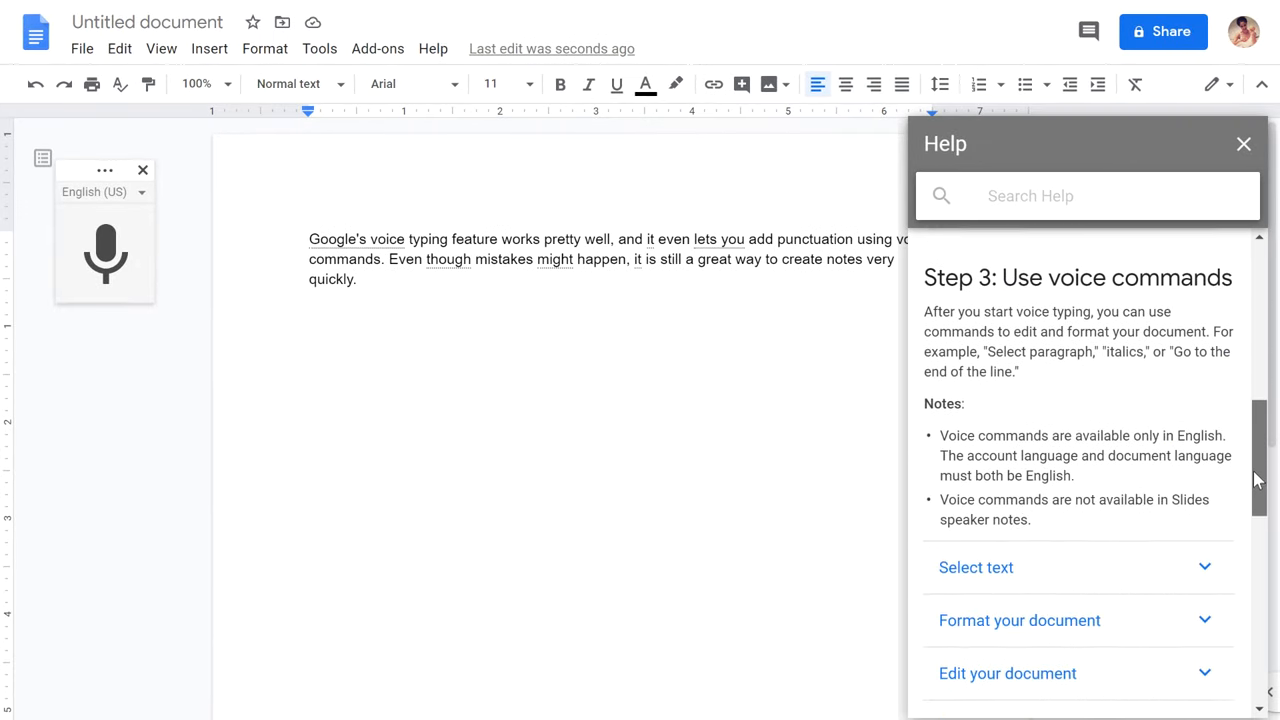
pyautogui.scroll(-3)
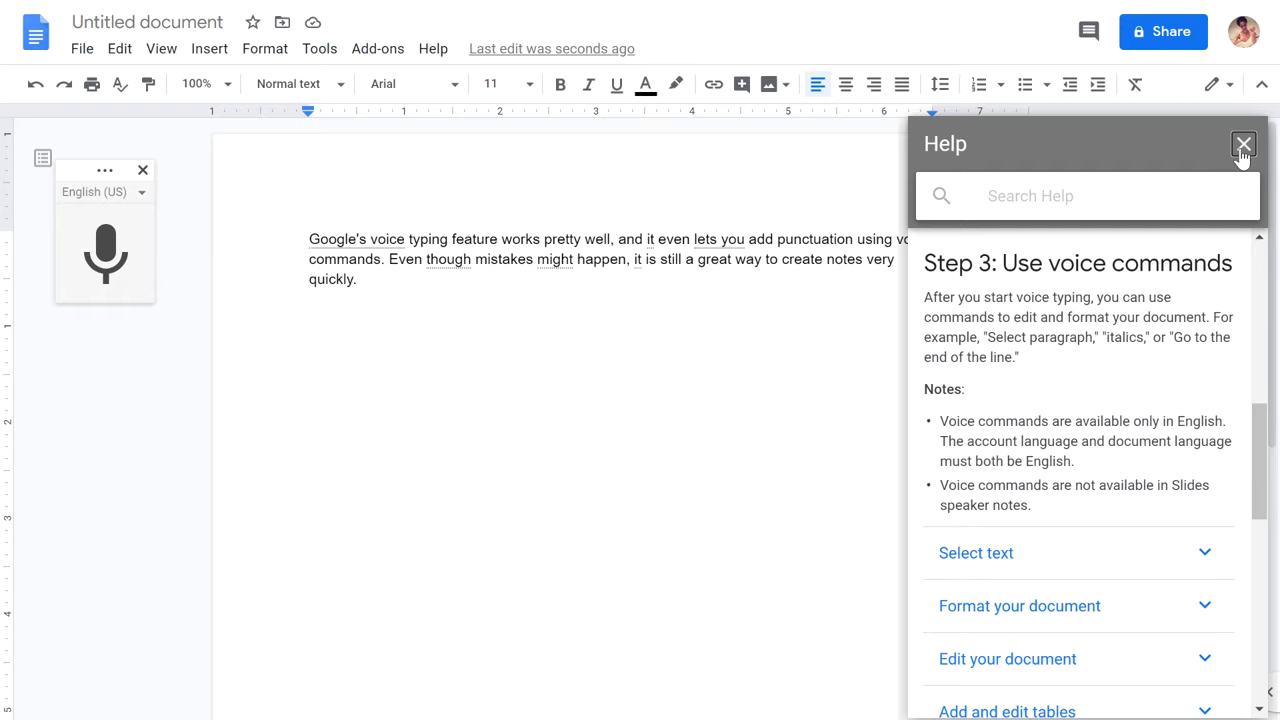
pyautogui.click(1243, 144)
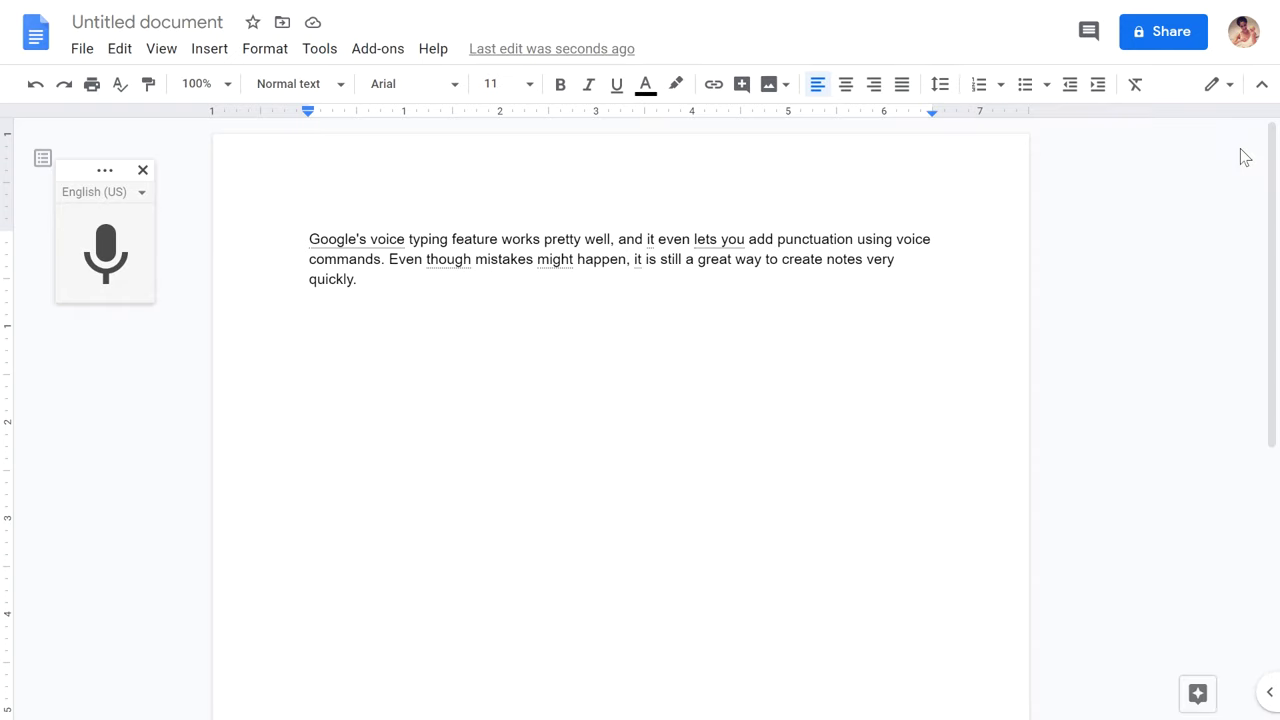